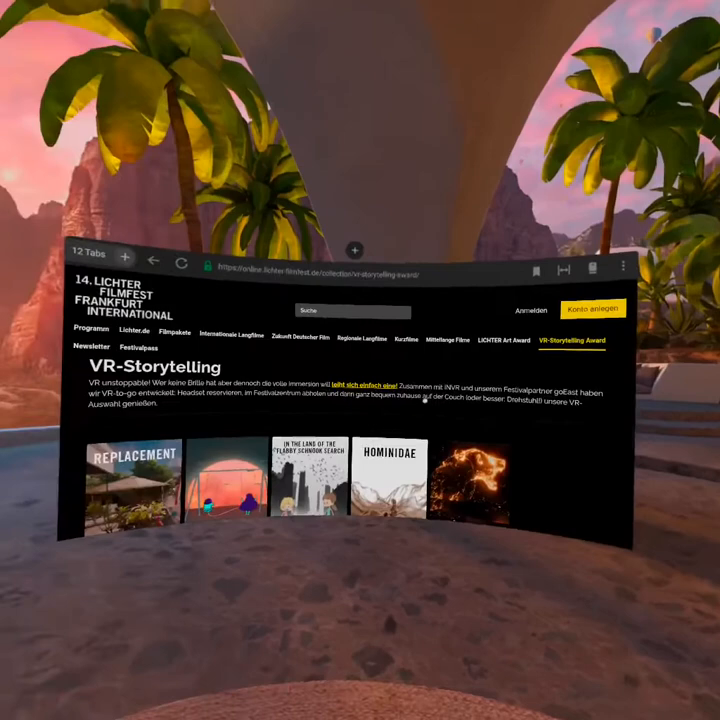
# Scroll the VR-Storytelling page down to the five film titles, Replacement through Dawn of Art.
pyautogui.scroll(-3)
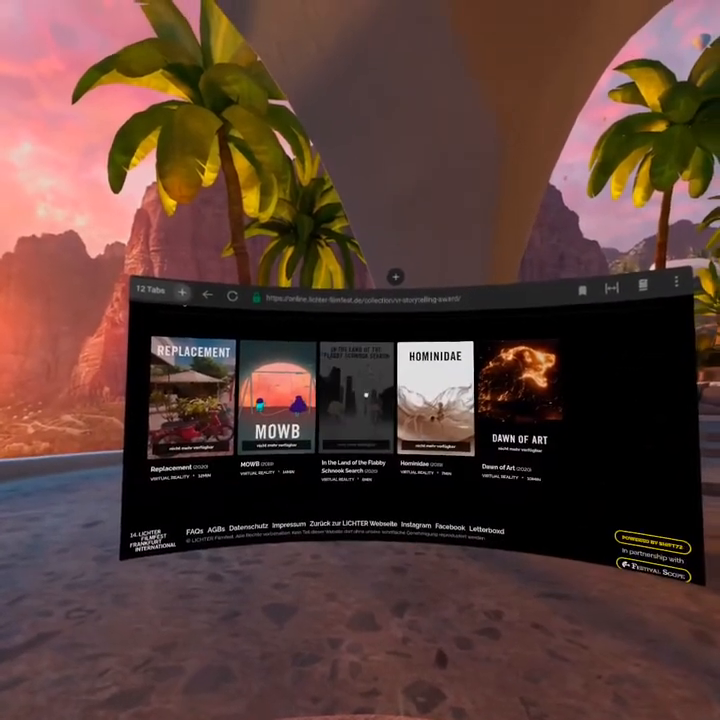
# Open the 'In the Land of the Flabby Schnook Search' film and start its video playing.
pyautogui.click(350, 410)
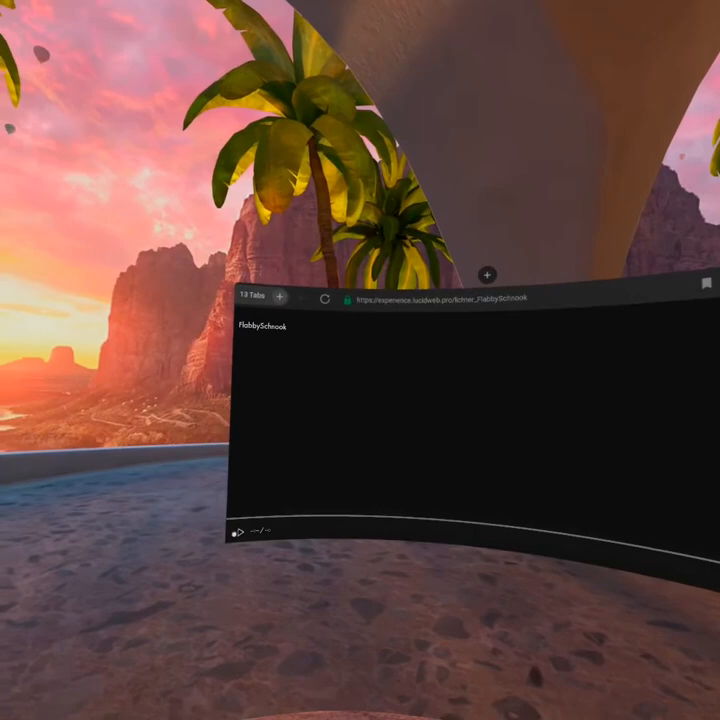
pyautogui.click(243, 531)
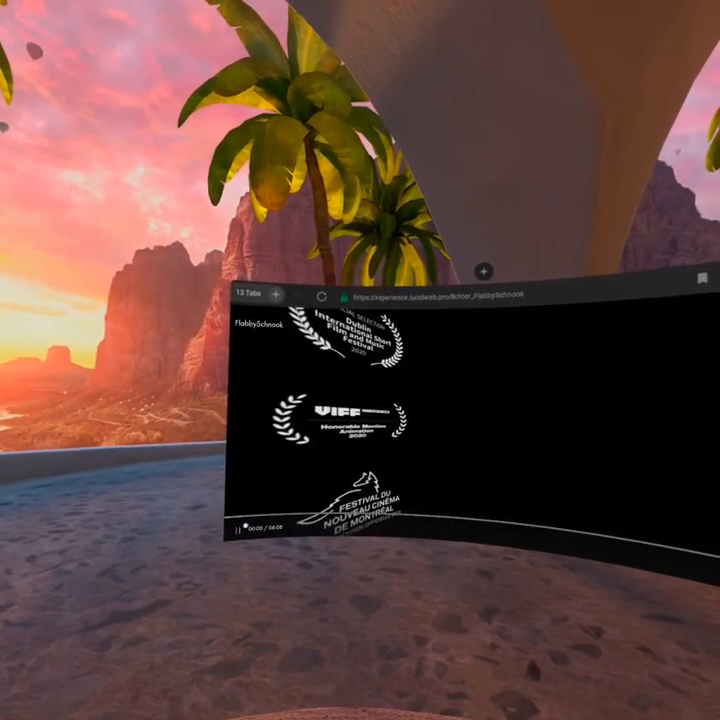